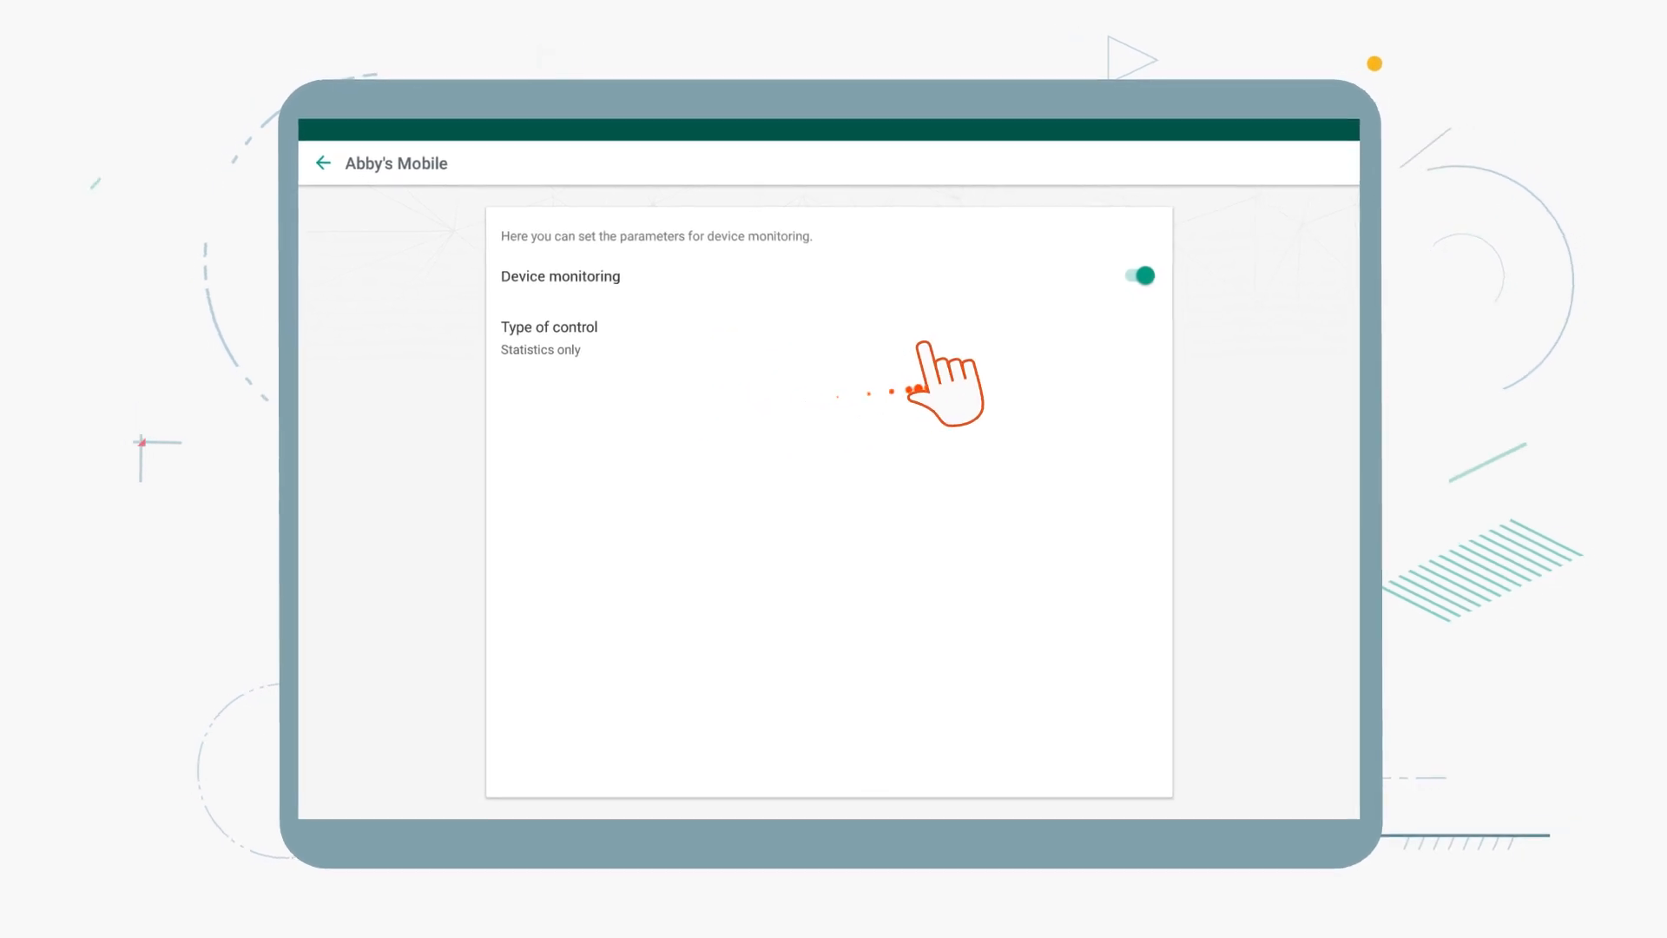
# Set the control type for Abby's Mobile to Block device.
pyautogui.click(550, 339)
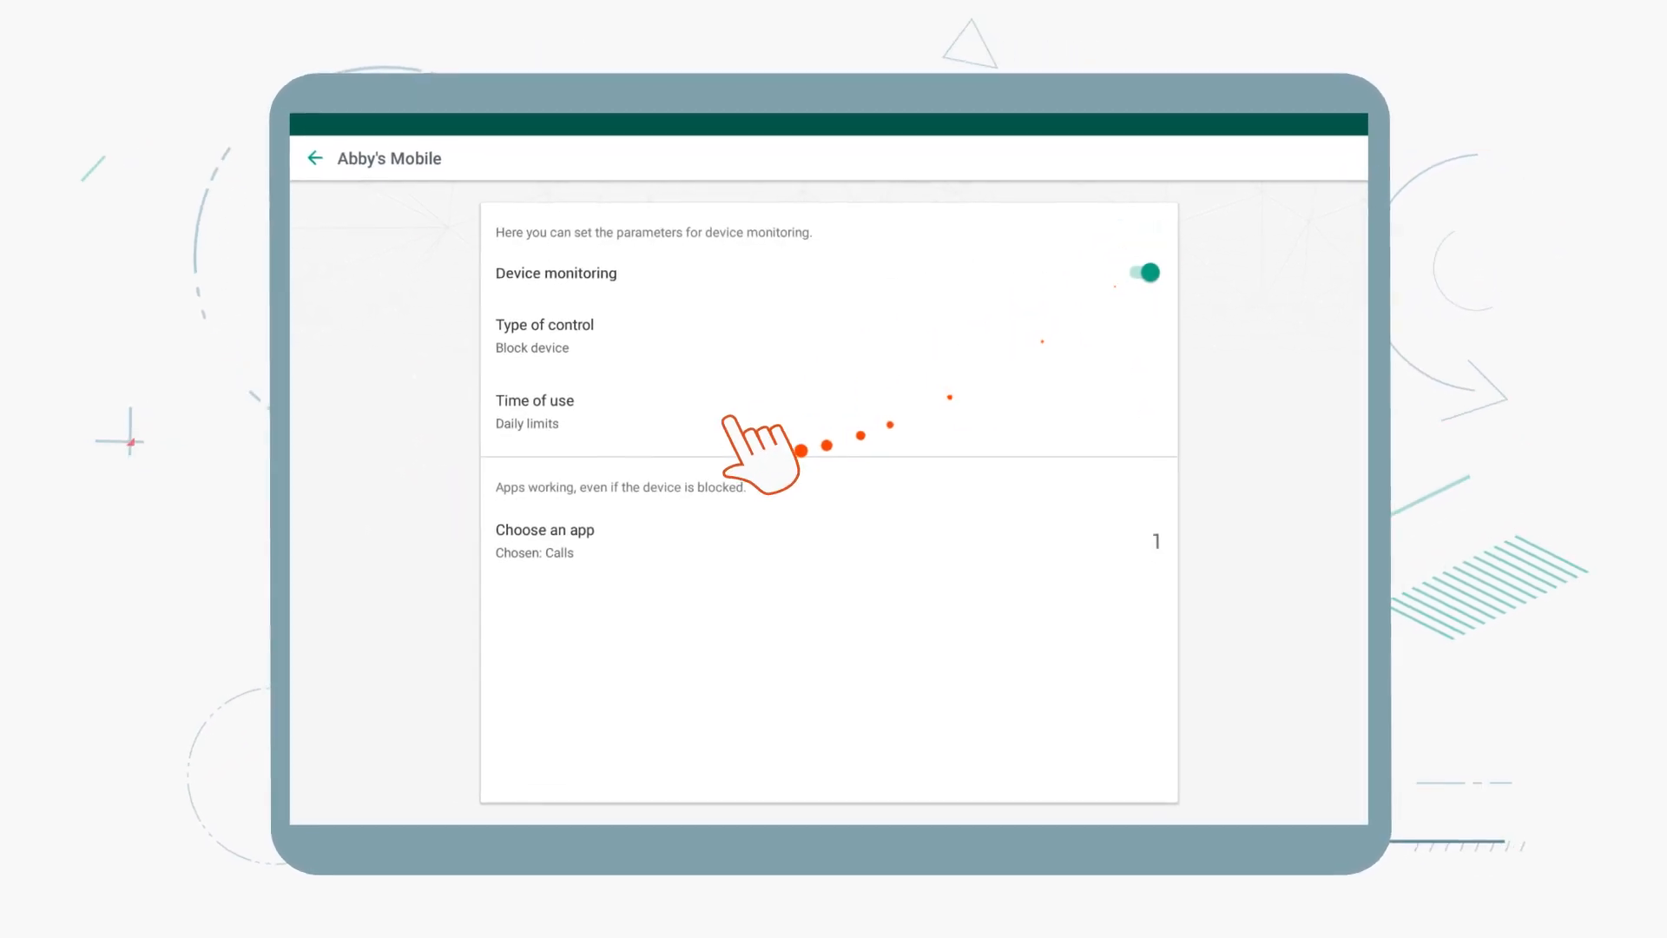
# Set time of use to a schedule blocking the device Mo–Fr from 00:00 to 08:00.
pyautogui.click(535, 412)
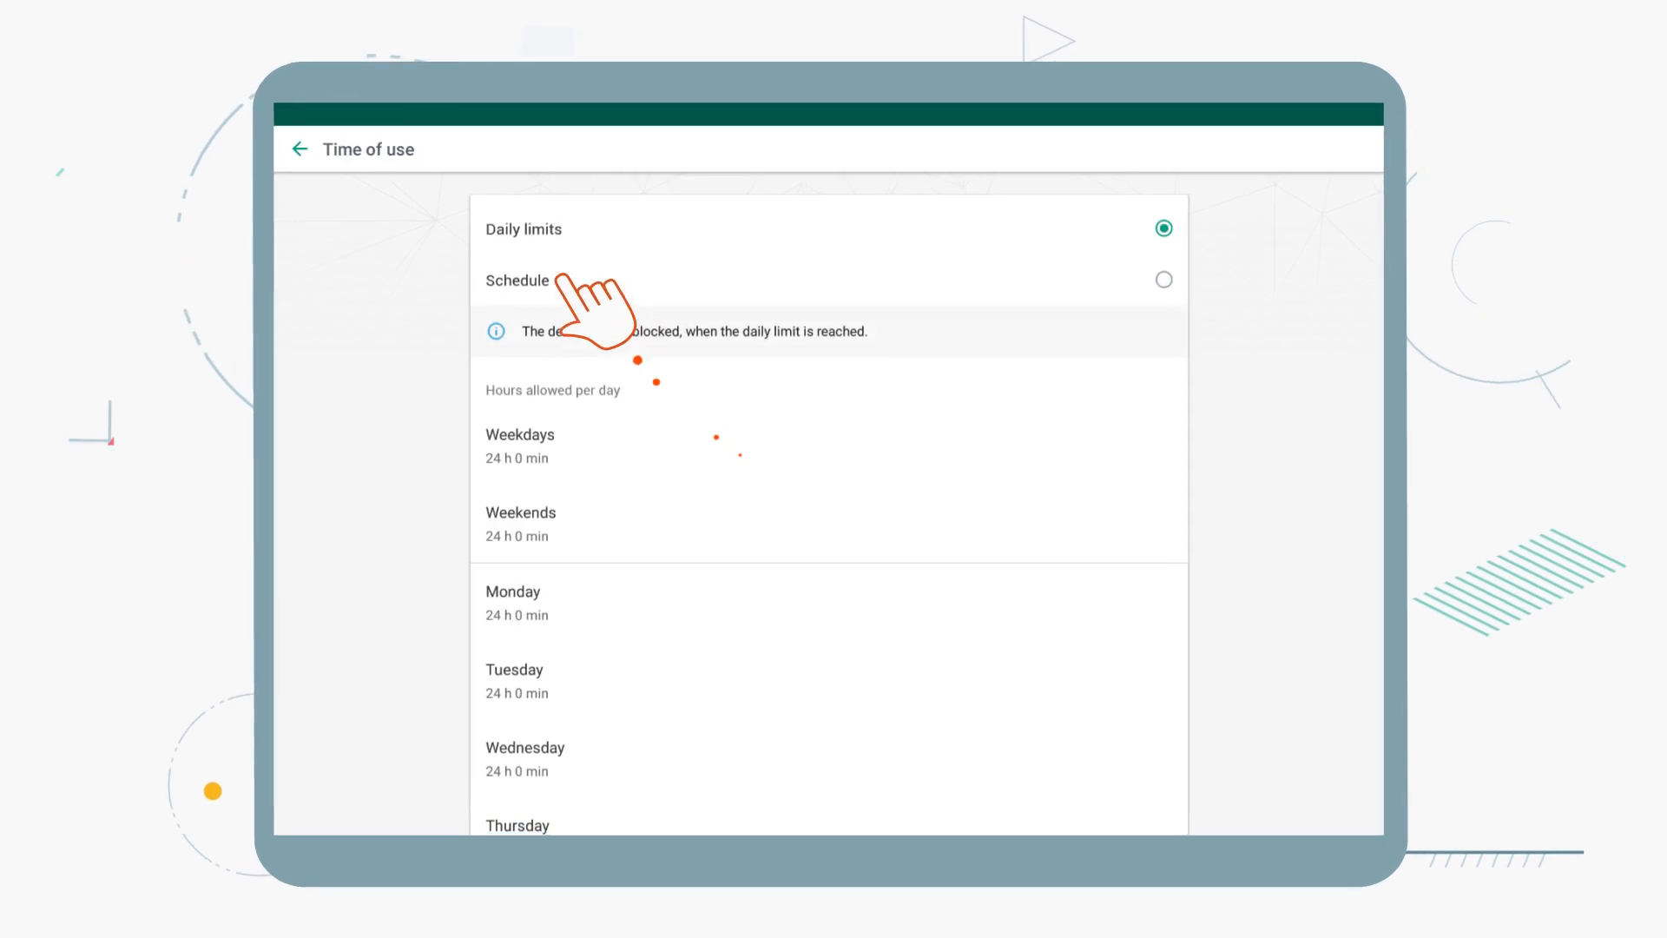
pyautogui.click(1164, 277)
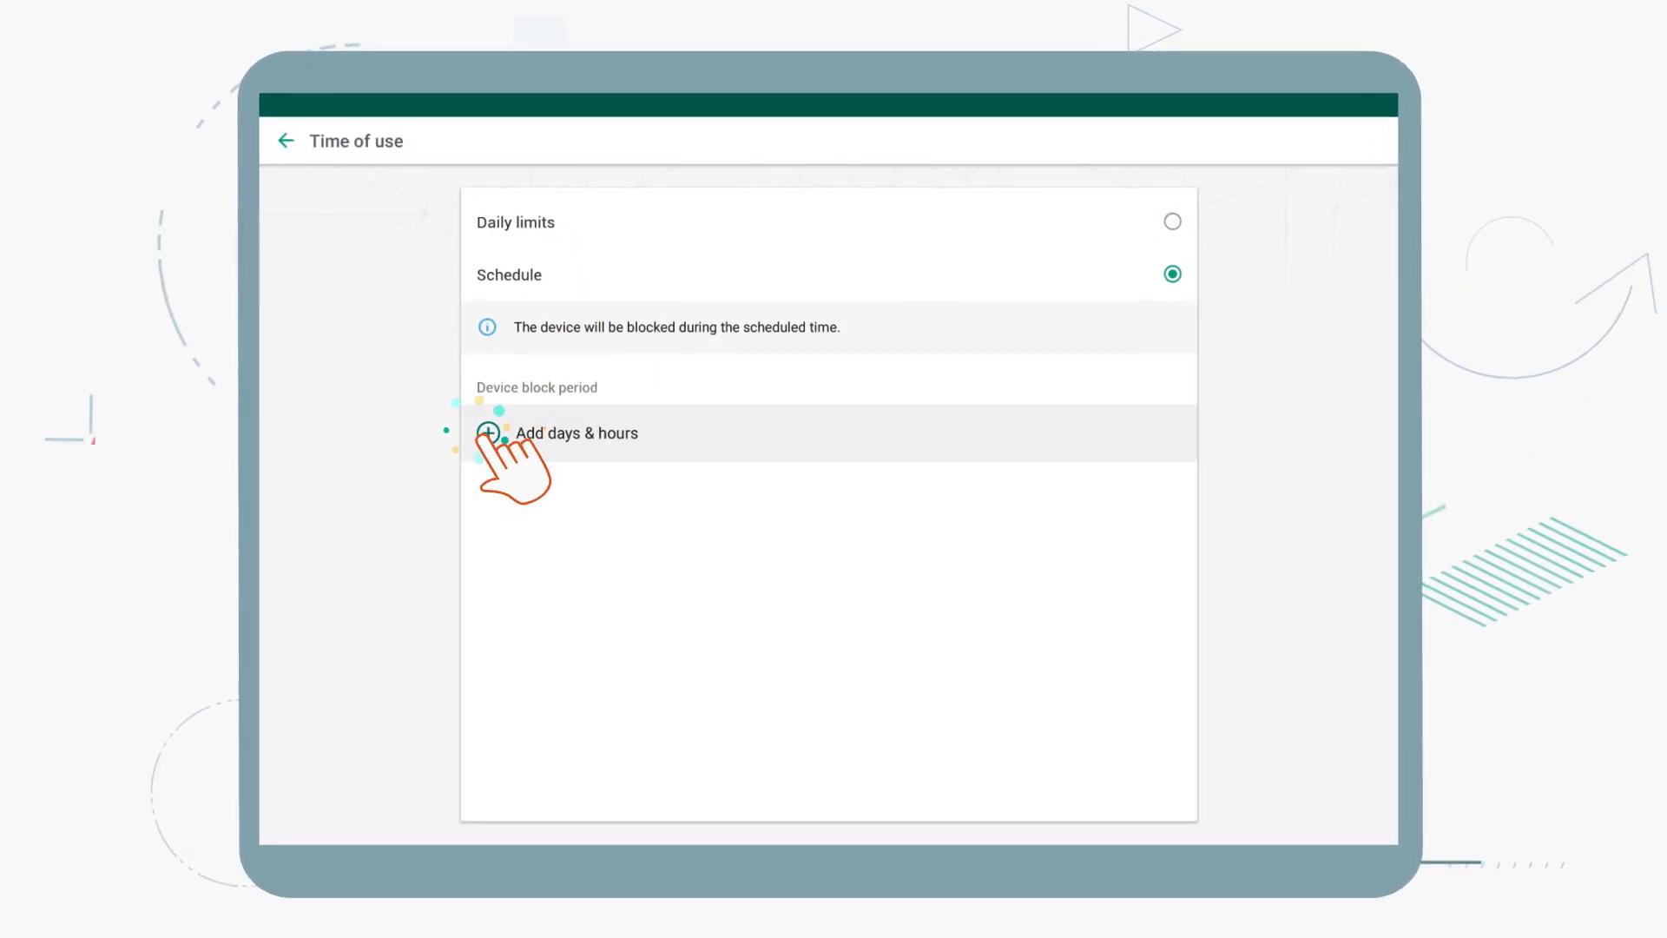
pyautogui.click(488, 432)
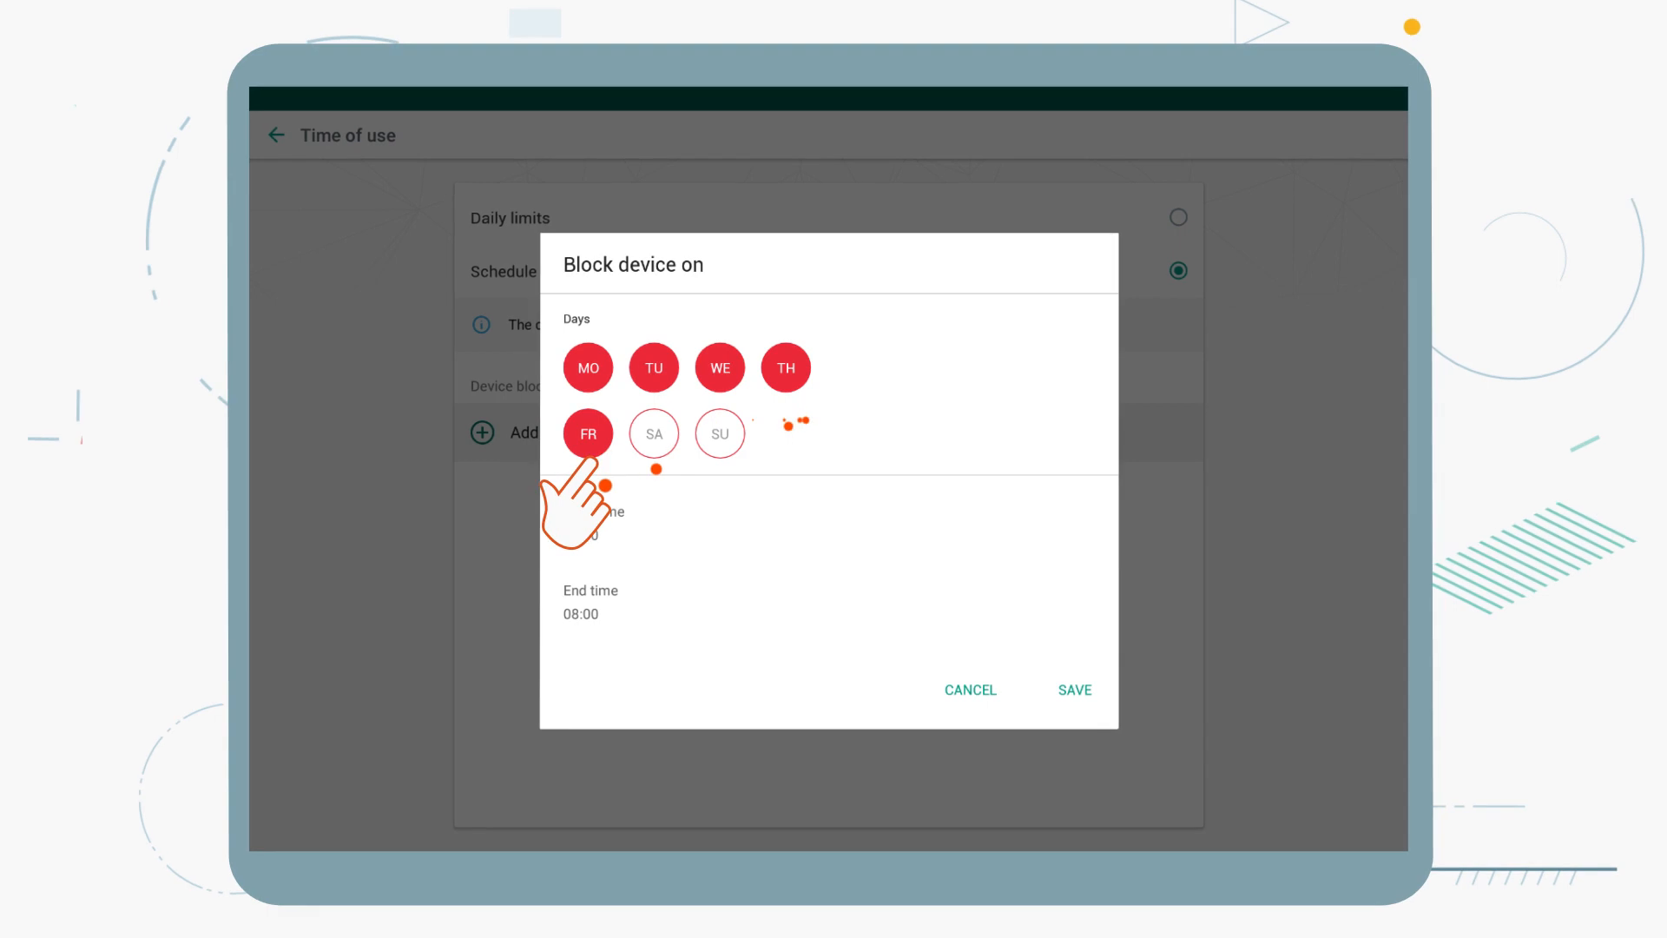
pyautogui.click(1073, 690)
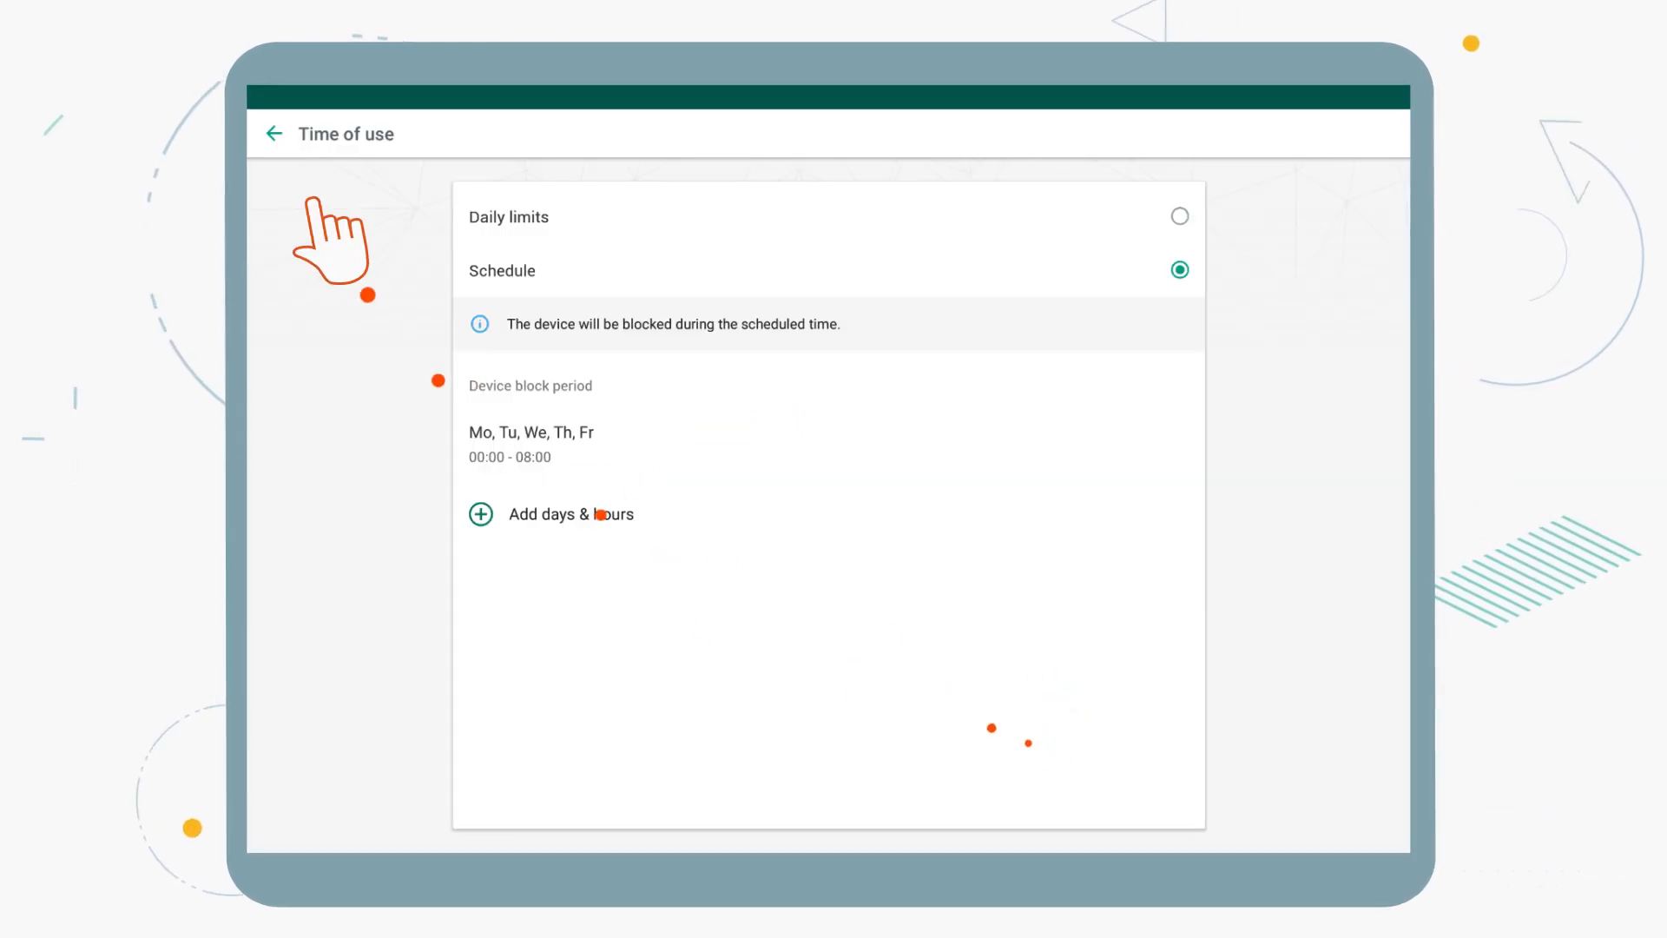
pyautogui.click(276, 134)
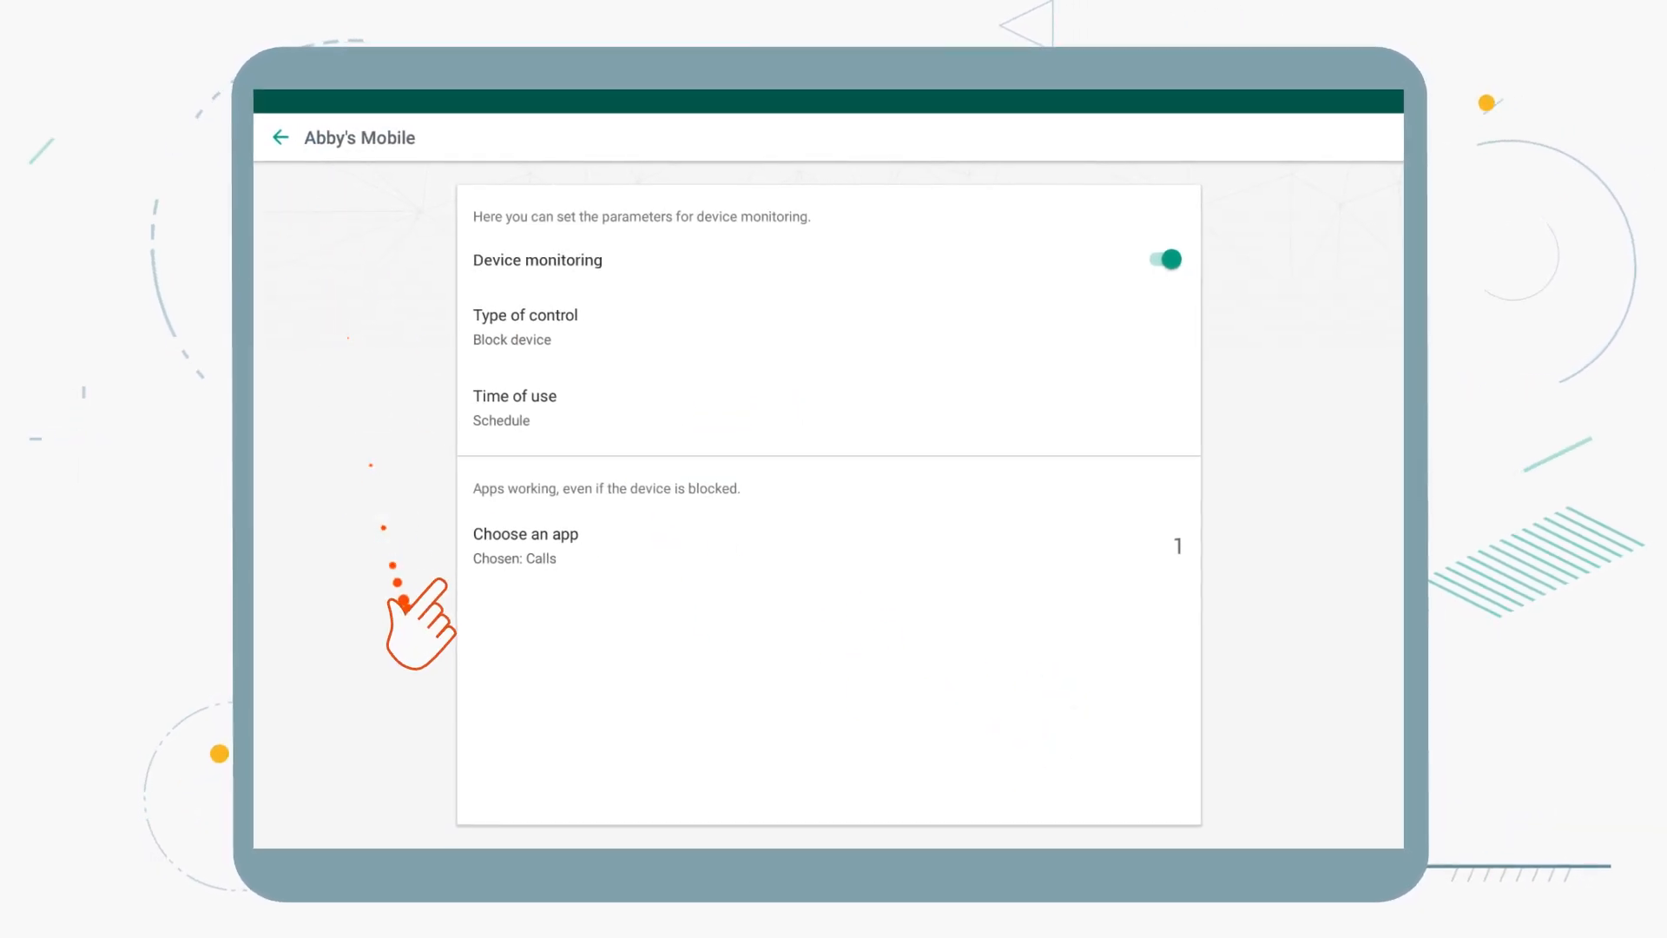
# Add Chrome to the apps that keep working while the device is blocked.
pyautogui.click(525, 533)
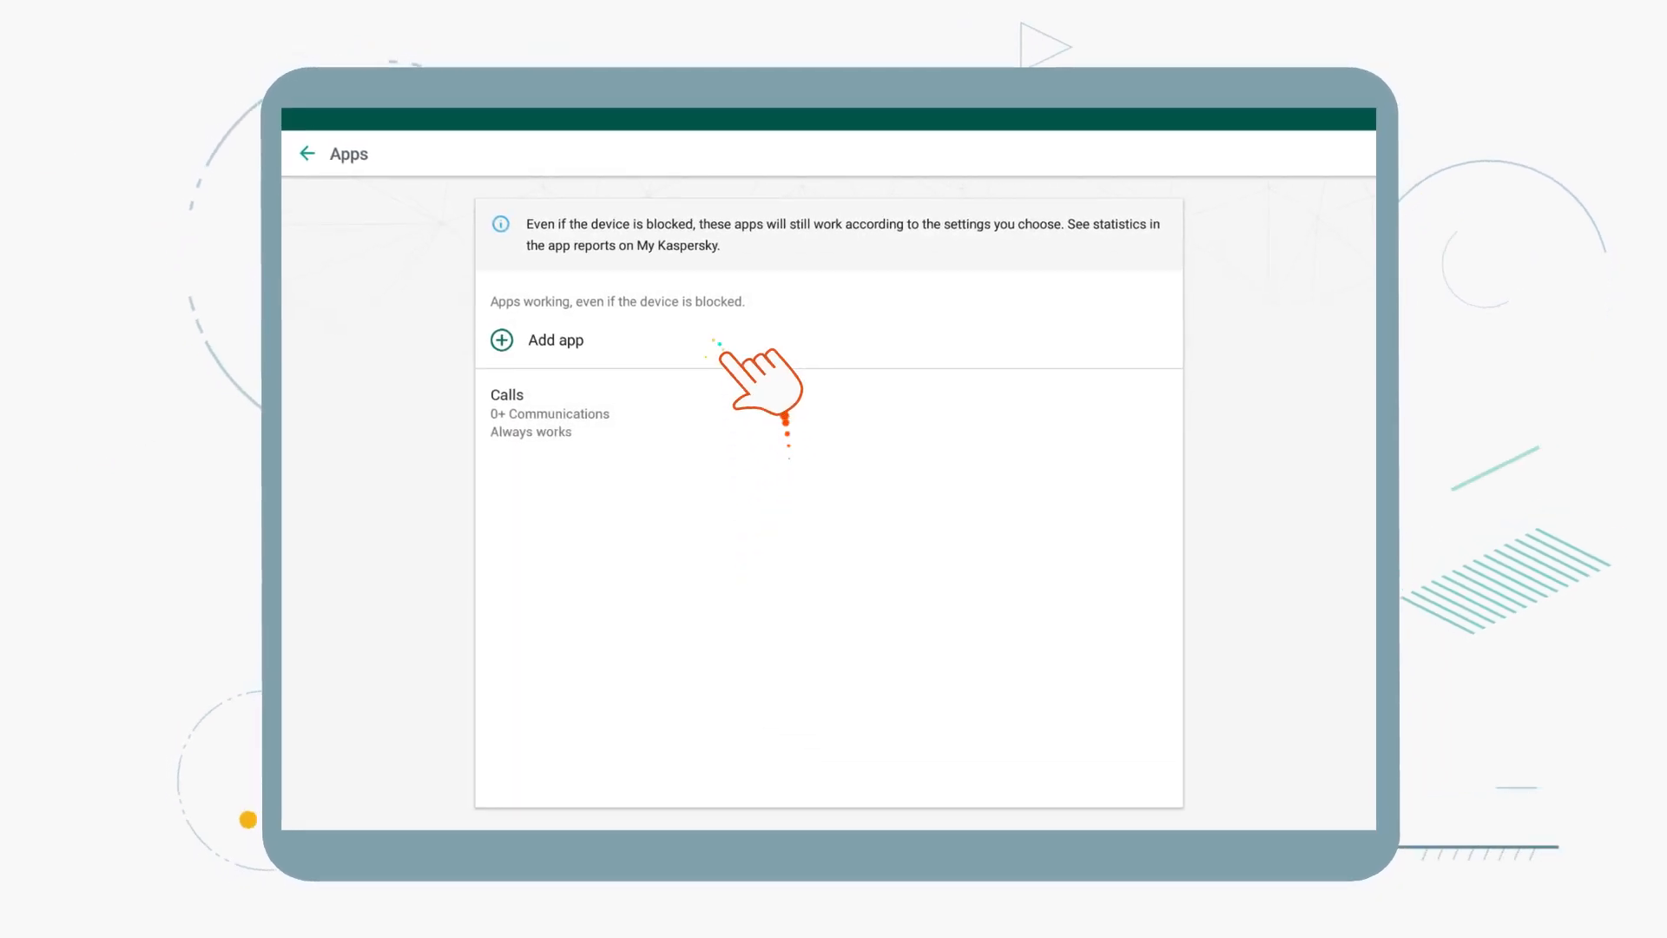
pyautogui.click(556, 340)
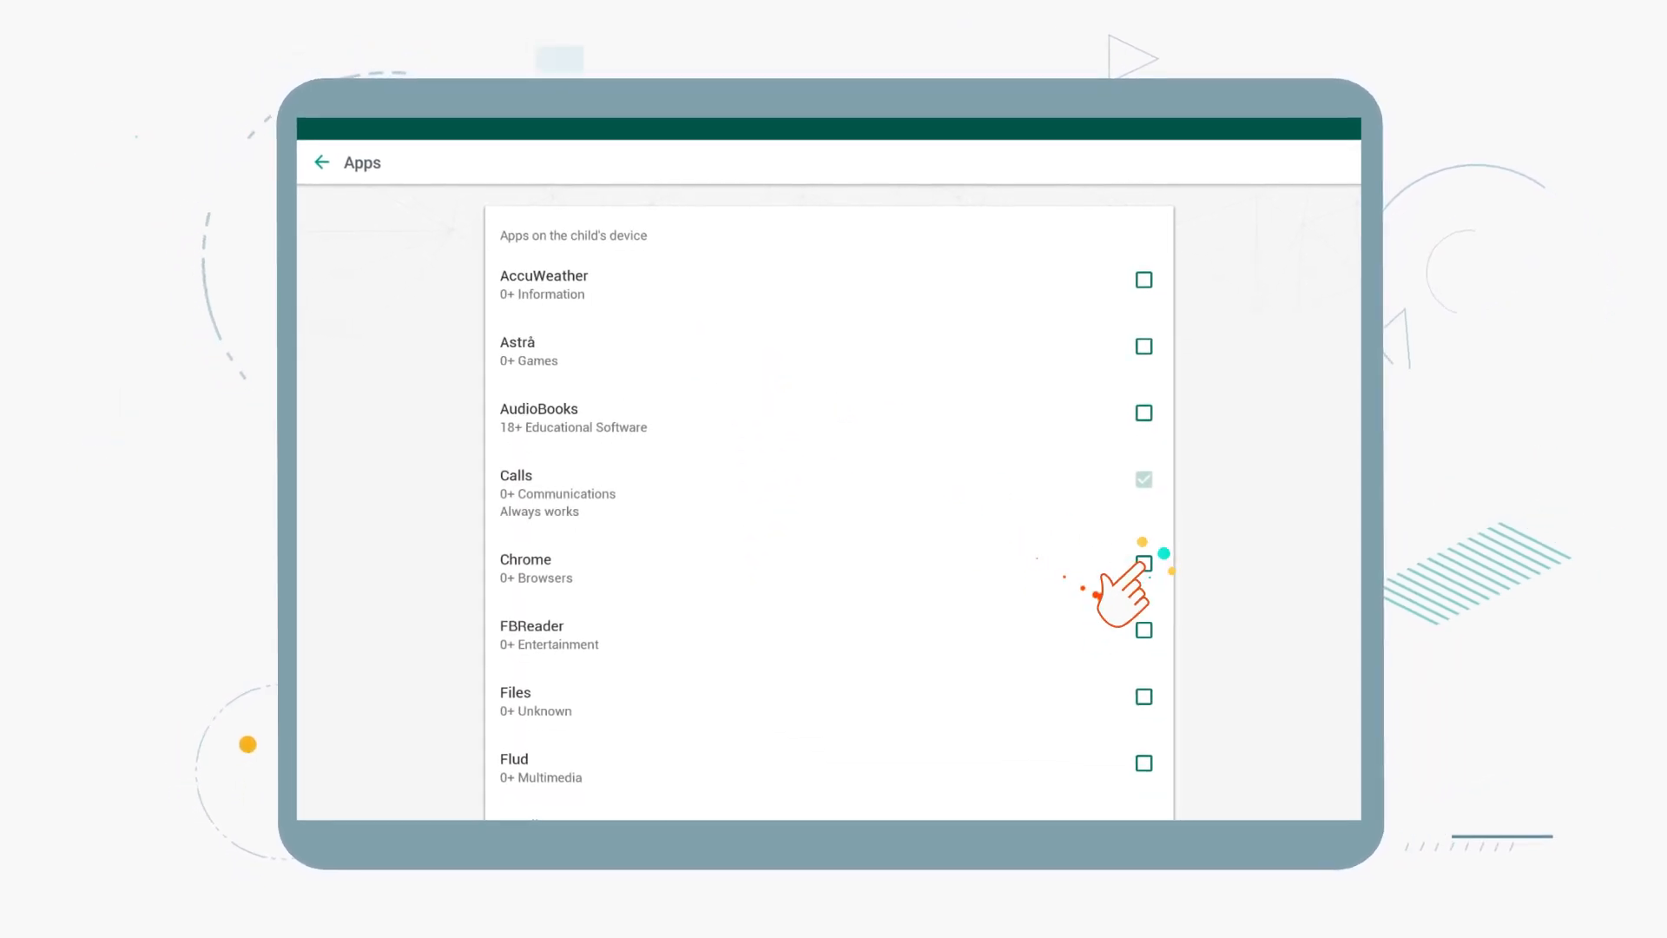
pyautogui.click(1144, 563)
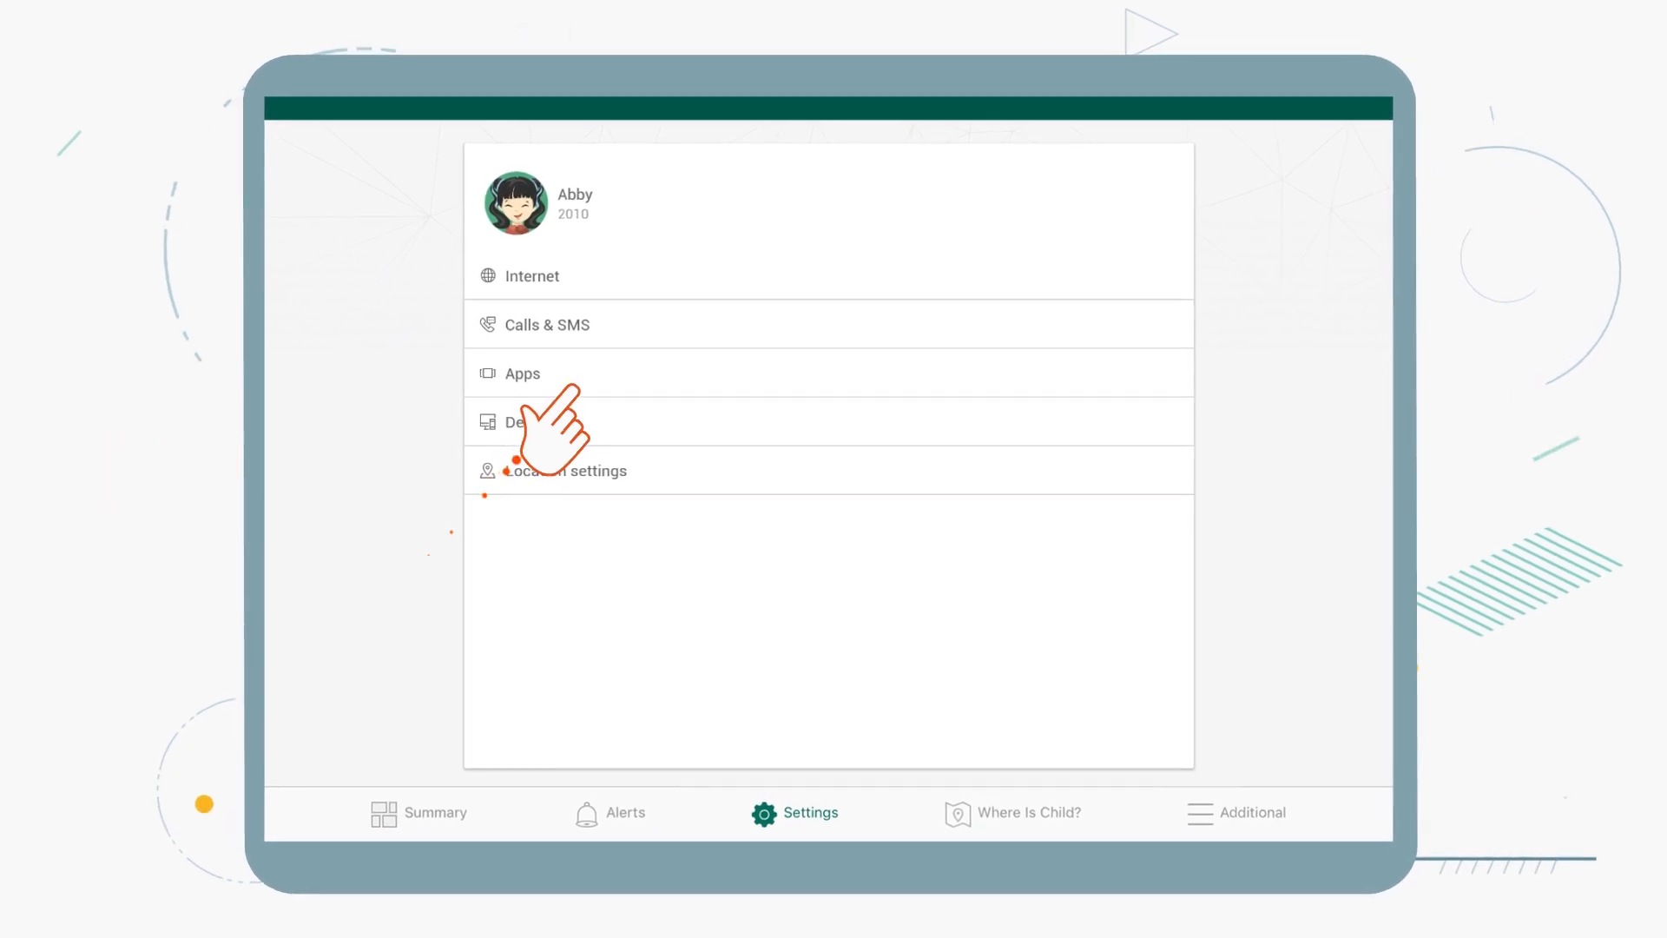
# Turn on age restrictions for Abby's apps and forbid Software Downloaders.
pyautogui.click(523, 373)
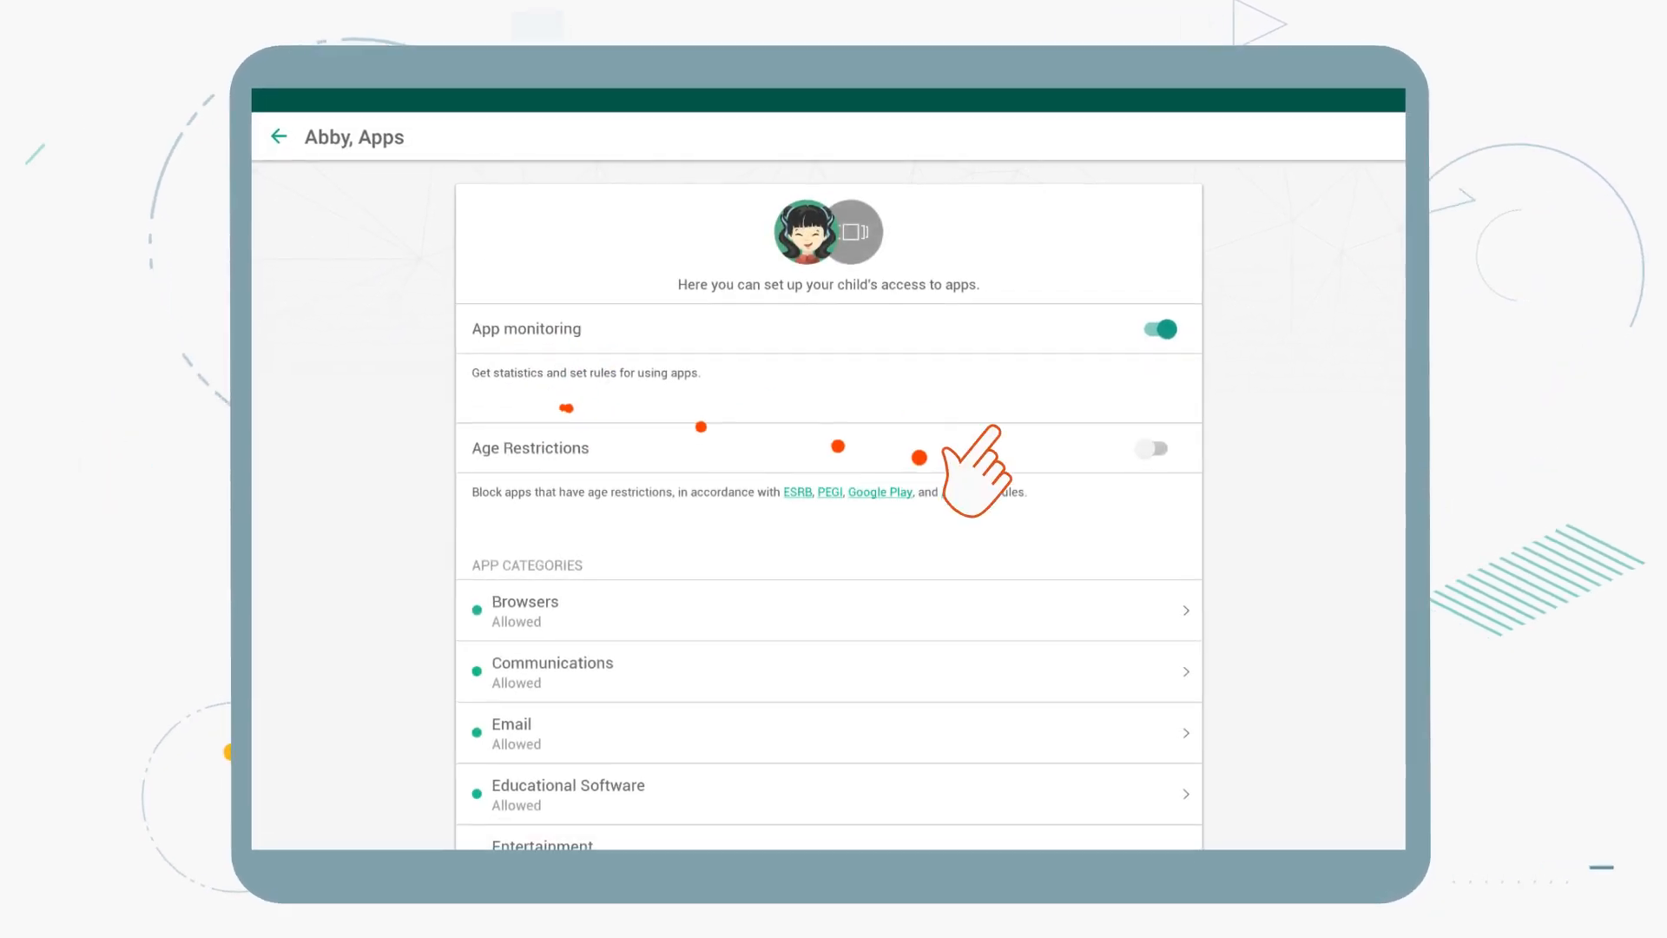
pyautogui.click(1150, 448)
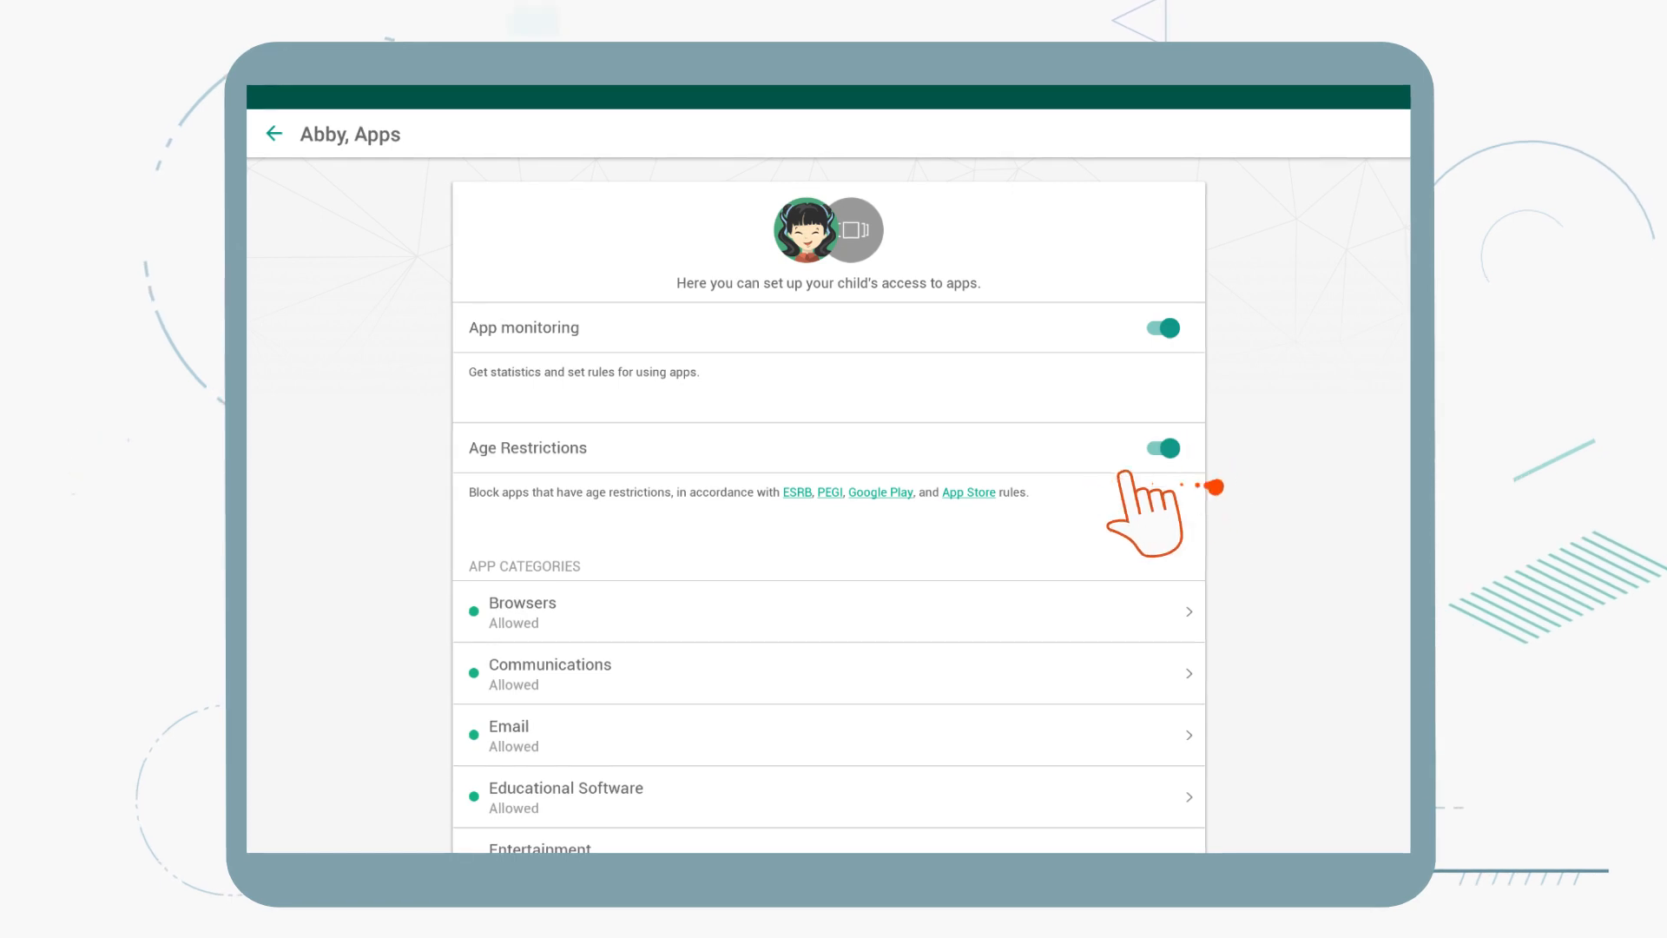
pyautogui.scroll(-3)
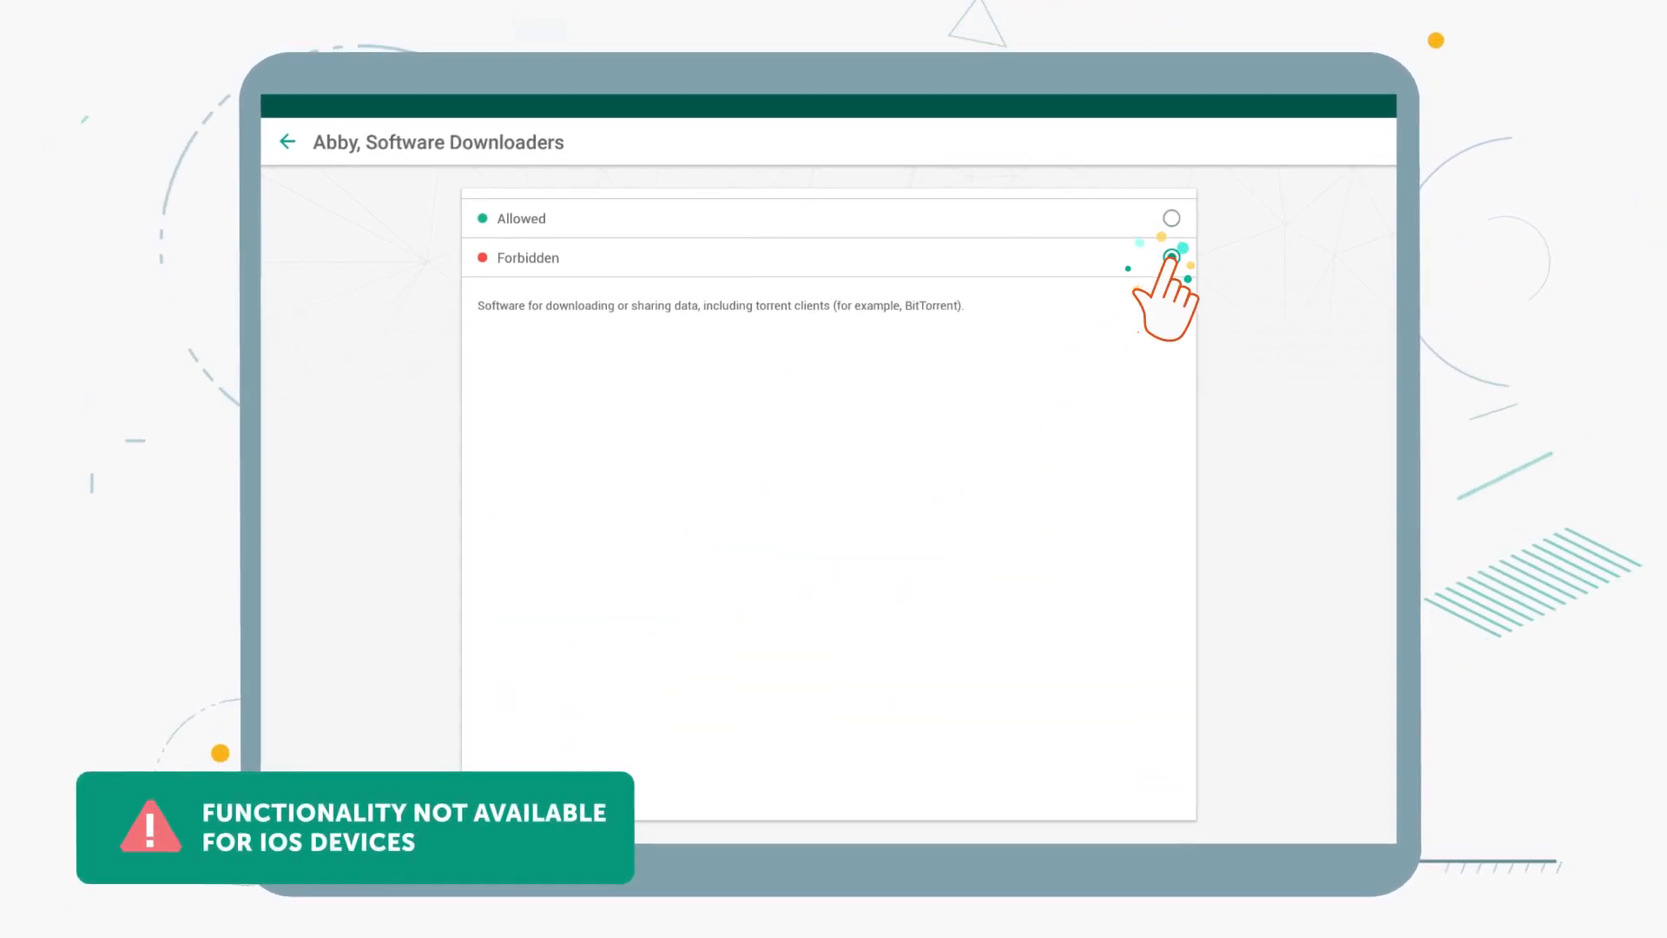
pyautogui.click(287, 140)
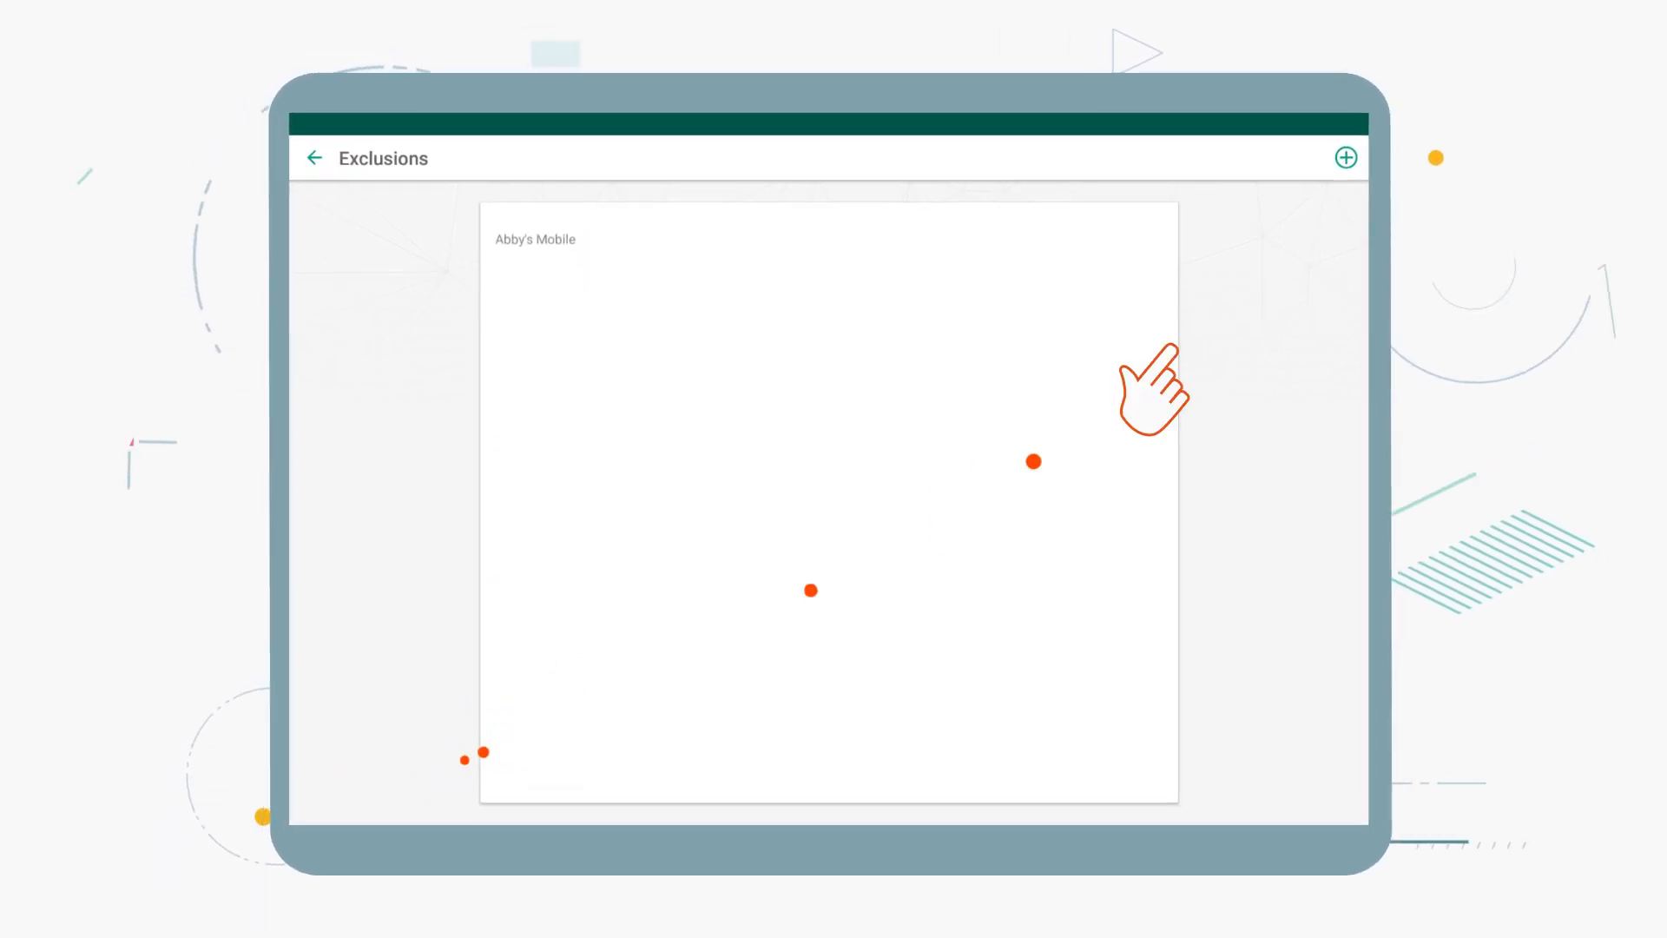
# Add Endo as an exclusion limited by time, allowing 2 h 0 min daily.
pyautogui.click(1344, 158)
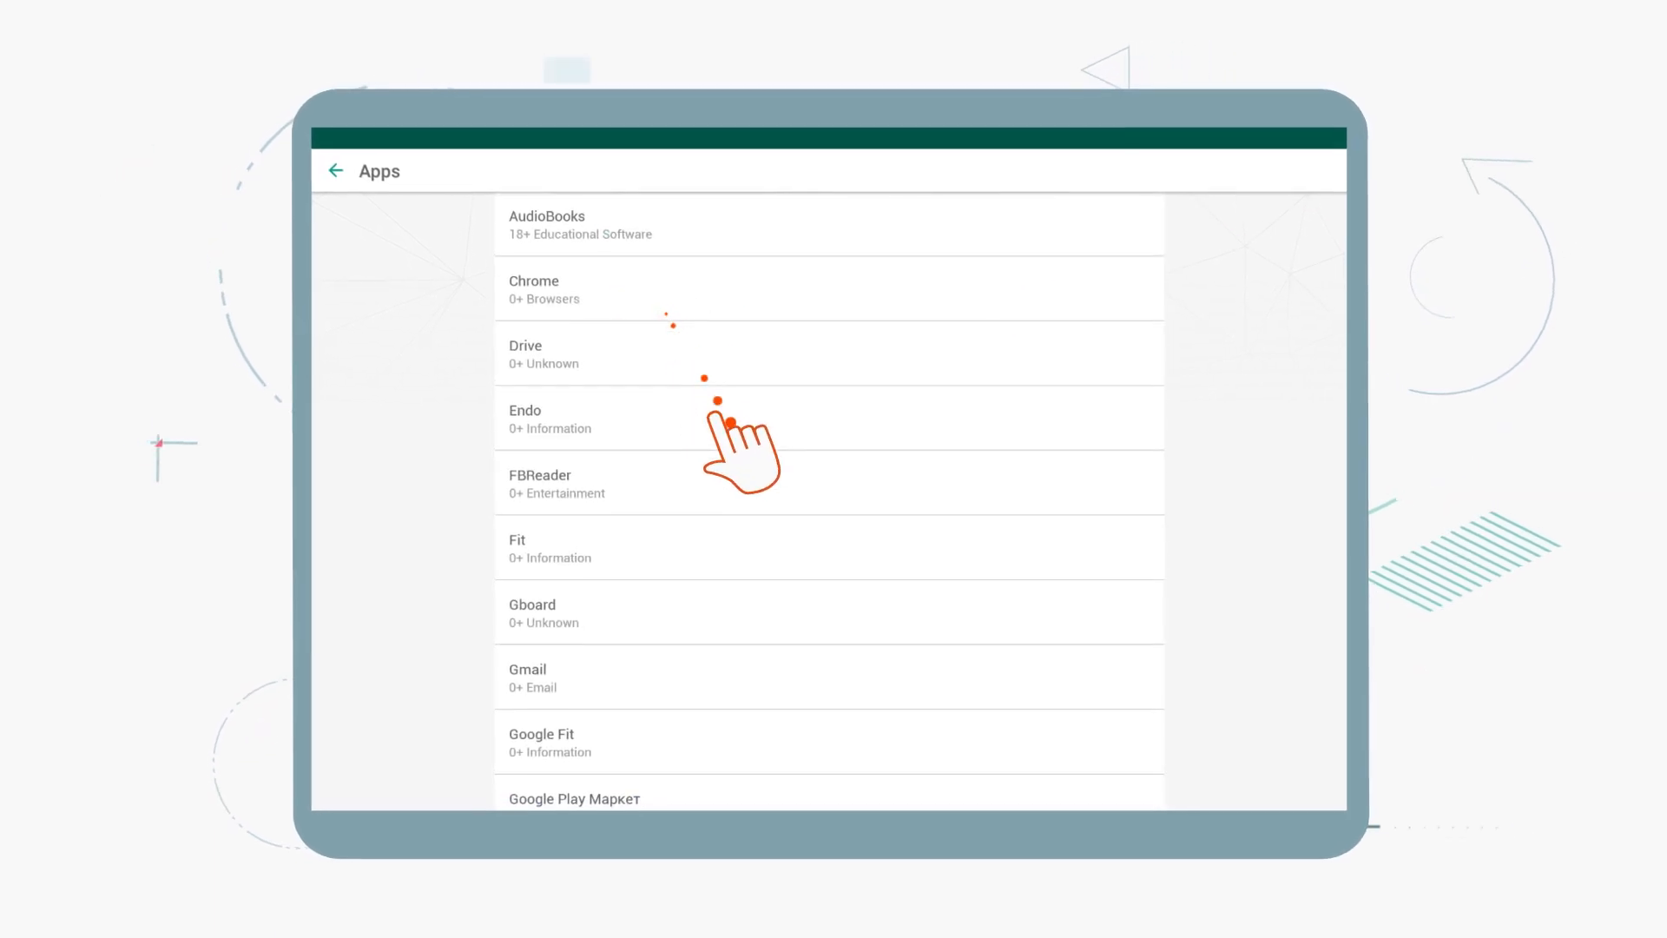
pyautogui.click(550, 418)
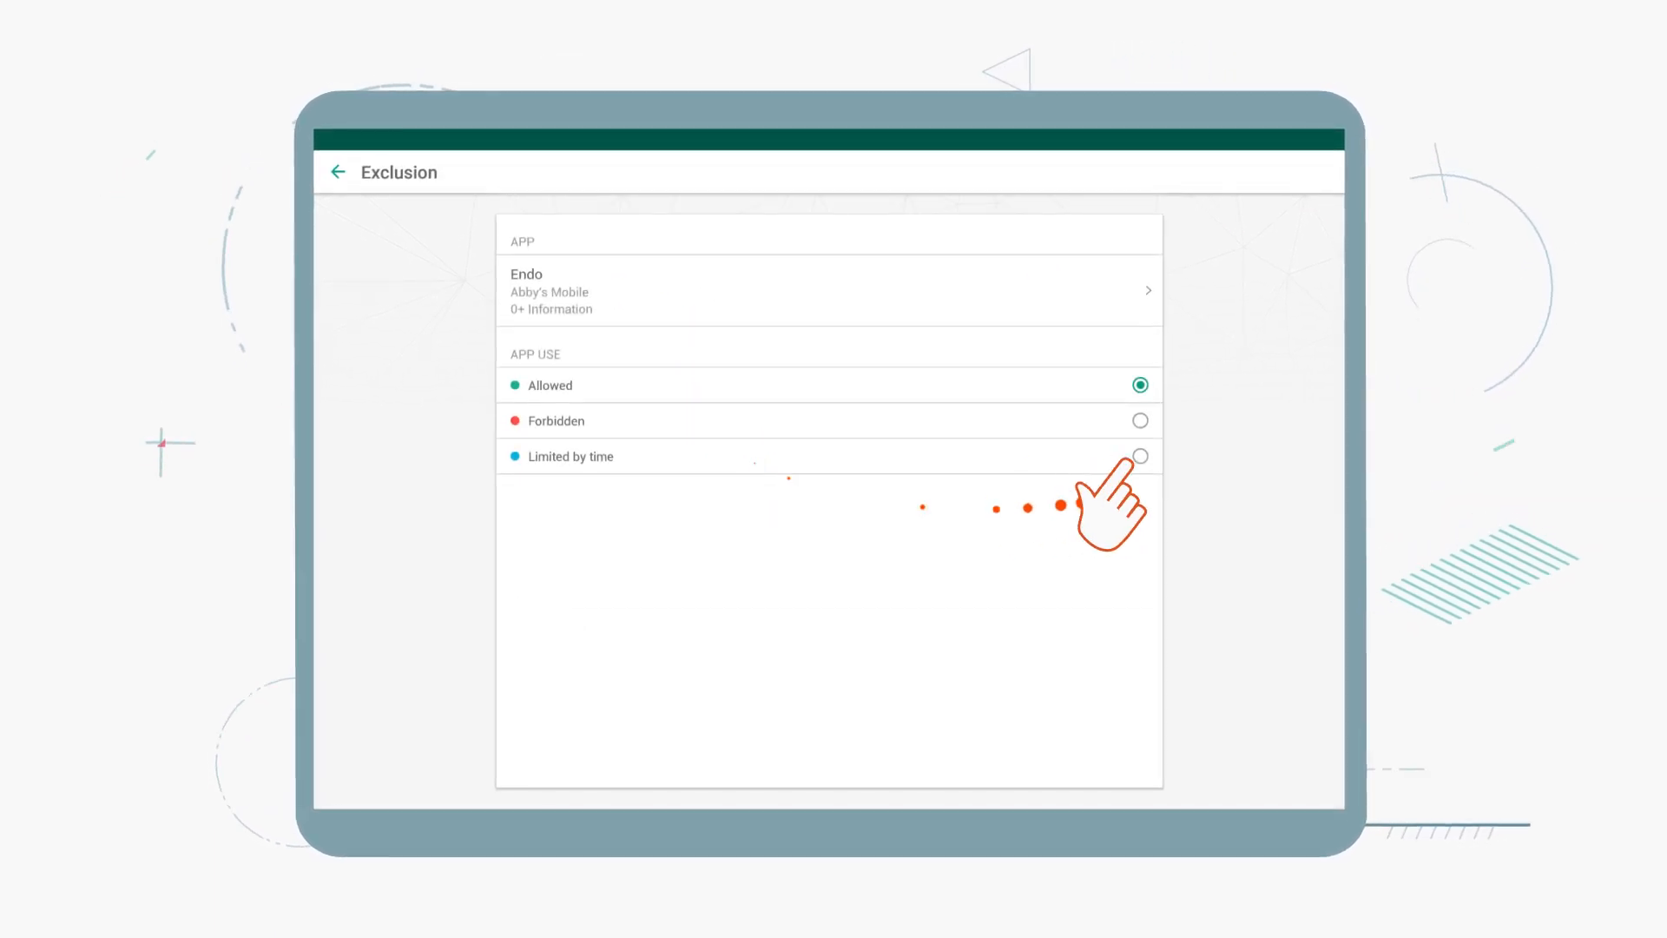
pyautogui.click(1139, 456)
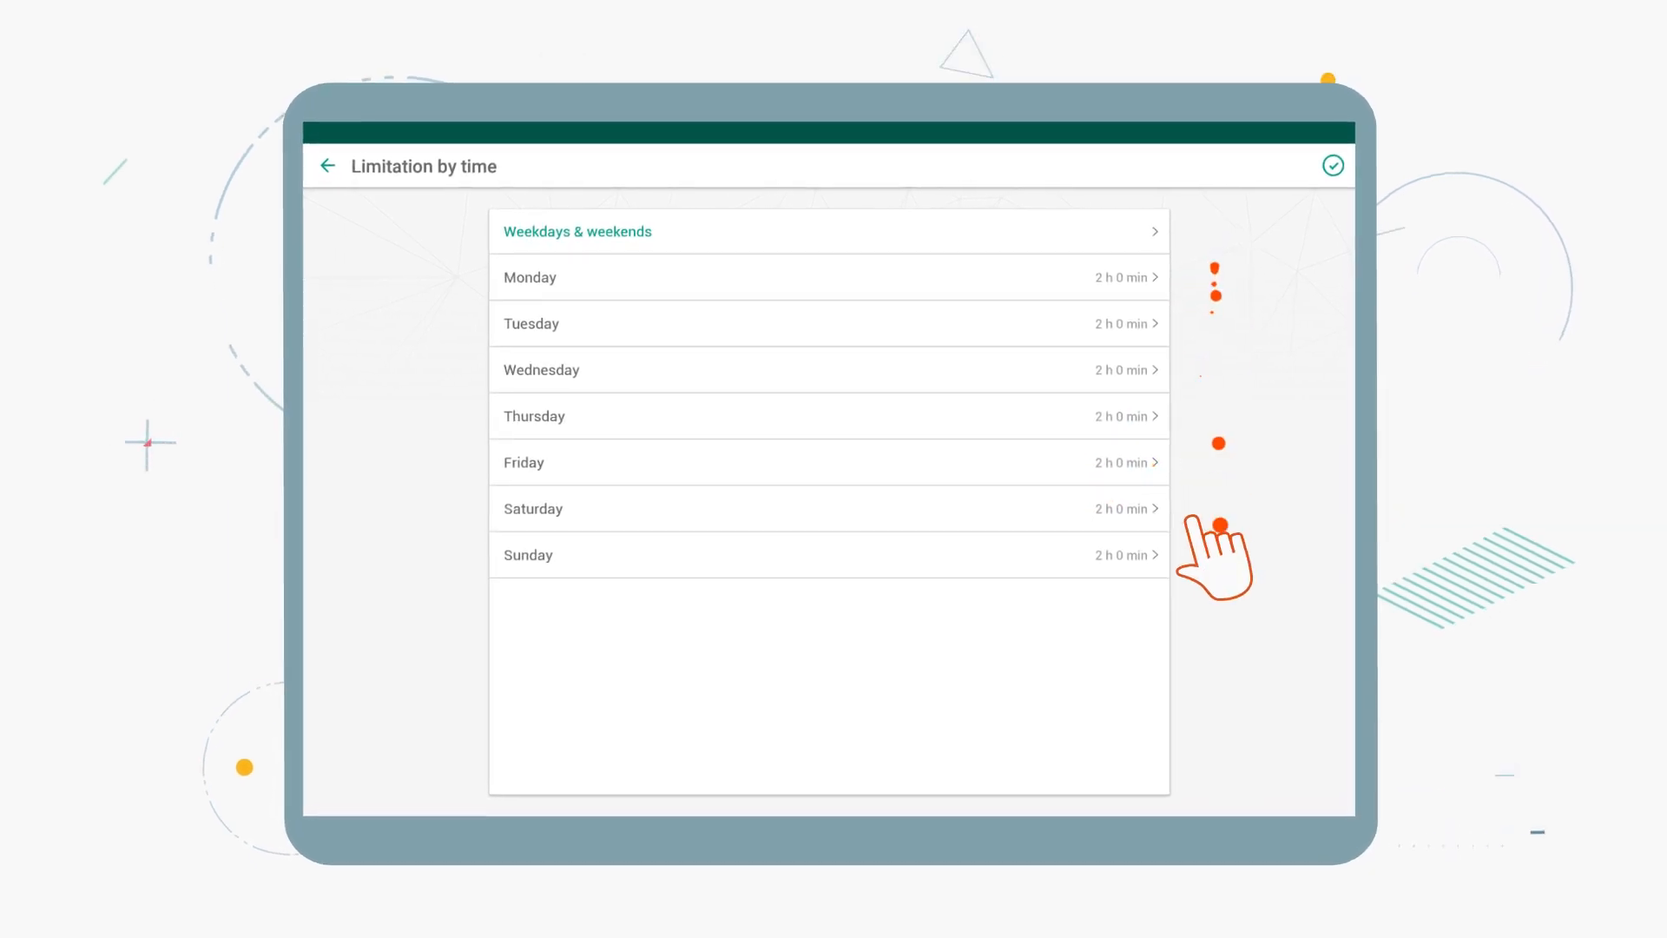
pyautogui.click(328, 165)
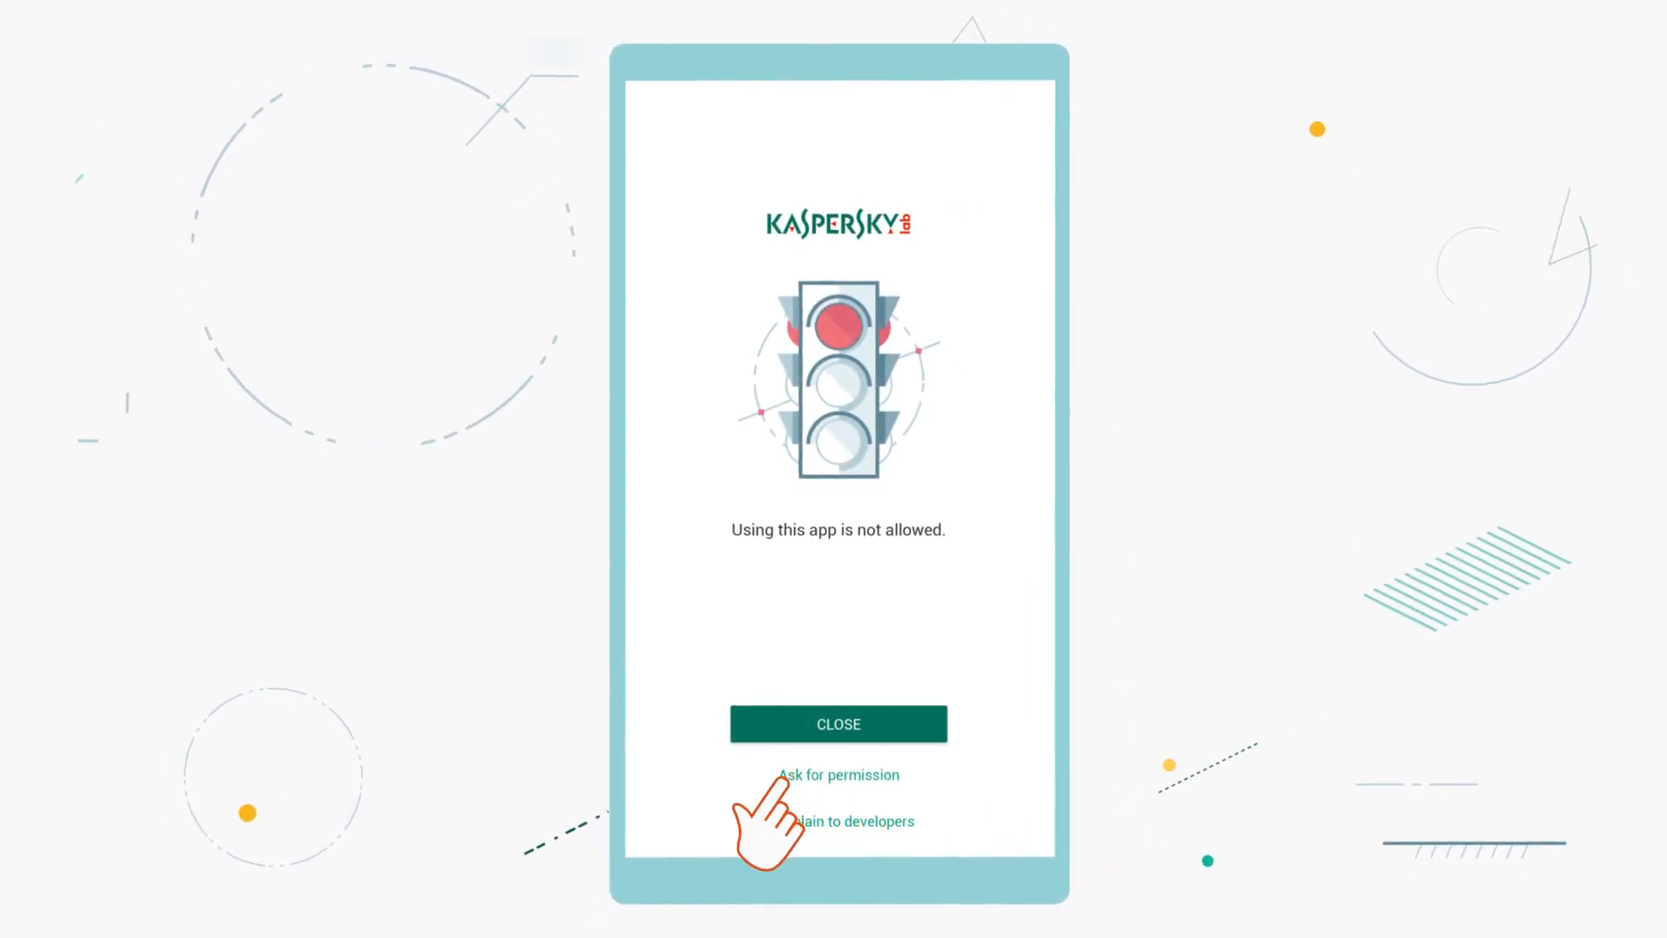
pyautogui.click(837, 774)
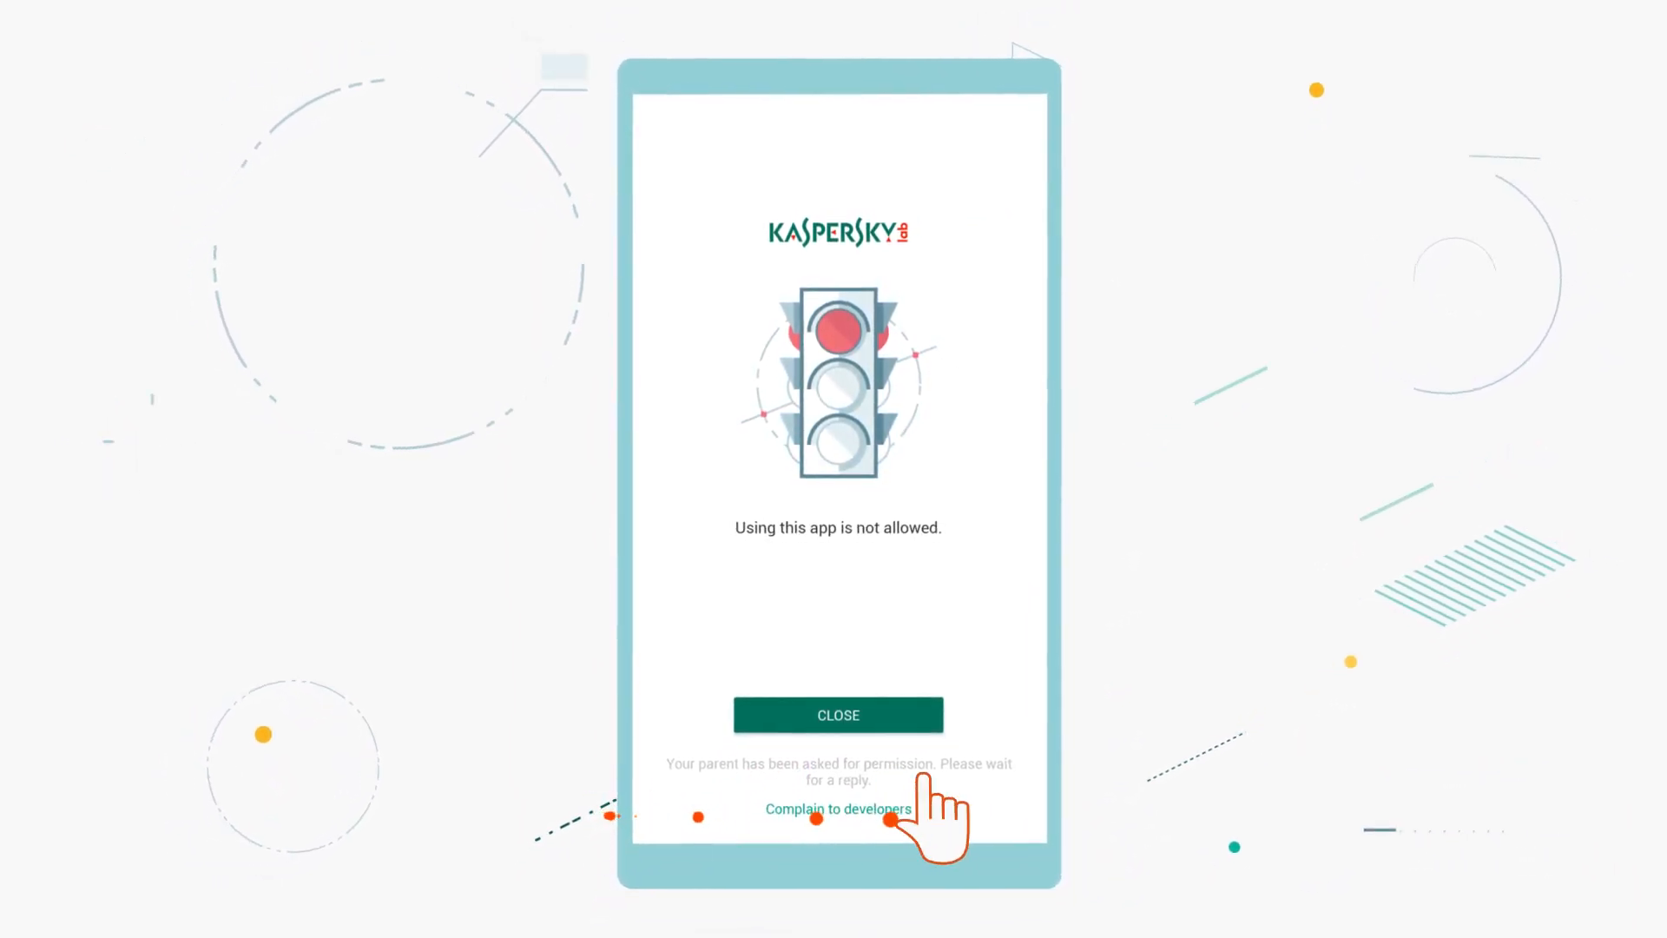